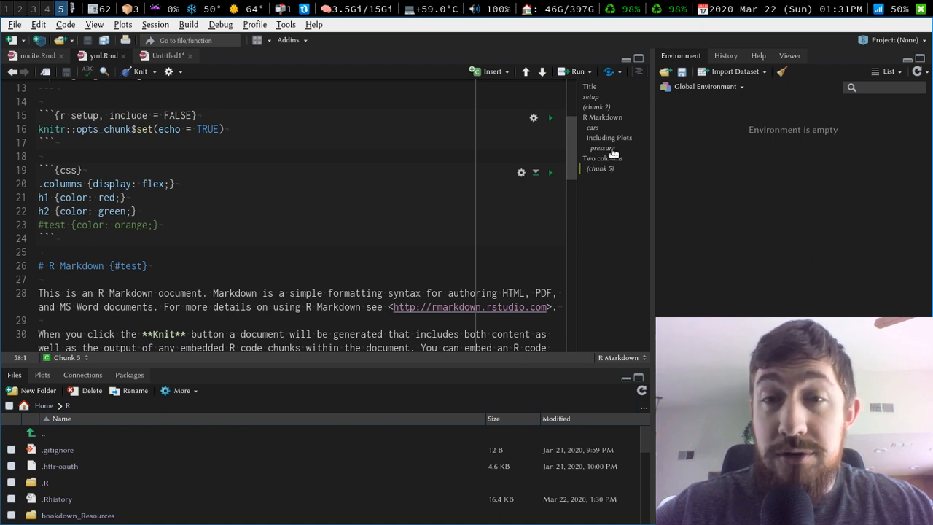
- Name the CSS chunk 'styles' in its header so it appears in the outline
{"action": "left_click", "coordinate": [68, 358]}
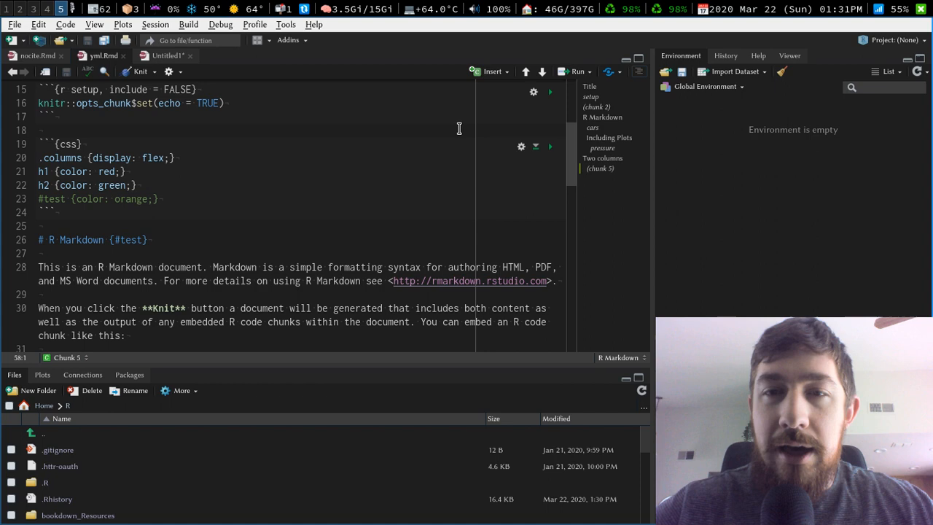
{"action": "scroll", "scroll_direction": "down", "scroll_amount": 3}
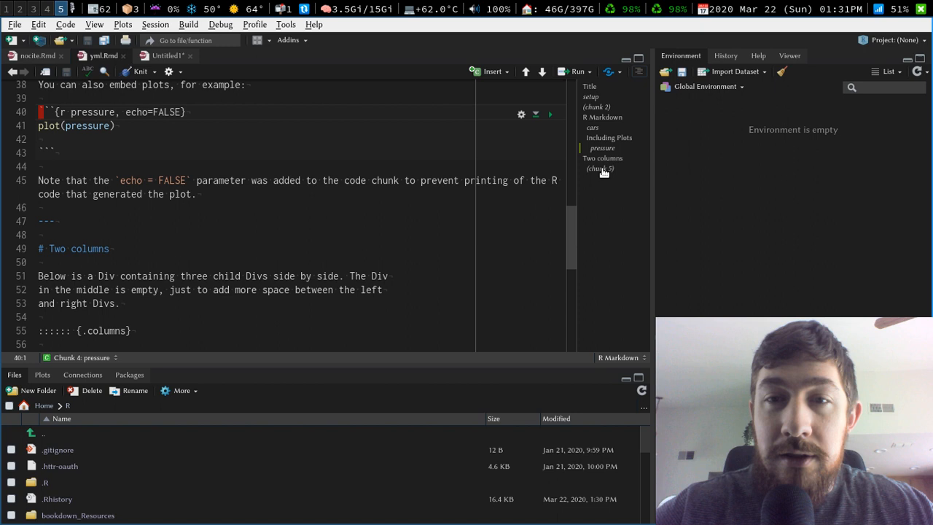
{"action": "scroll", "scroll_direction": "down", "scroll_amount": 3}
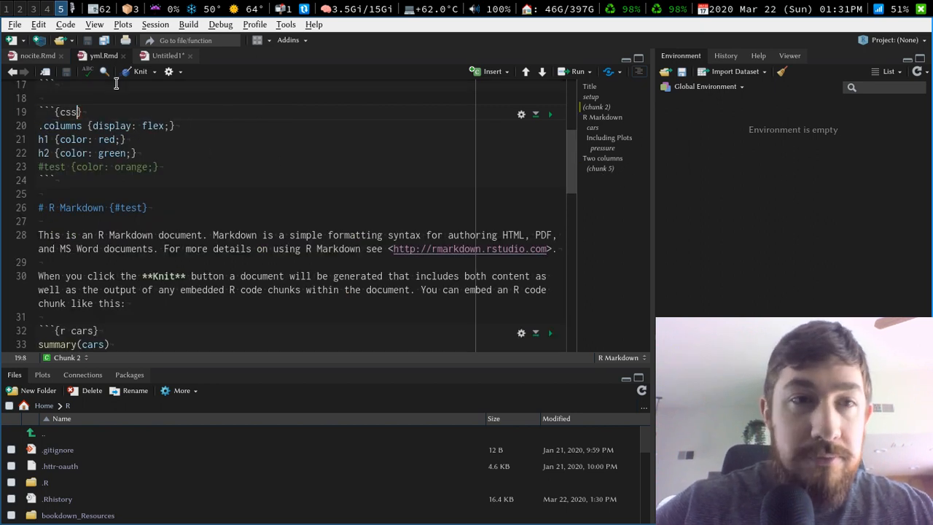
{"action": "type", "text": "styli"}
{"action": "left_click", "coordinate": [255, 331]}
{"action": "type", "text": ","}
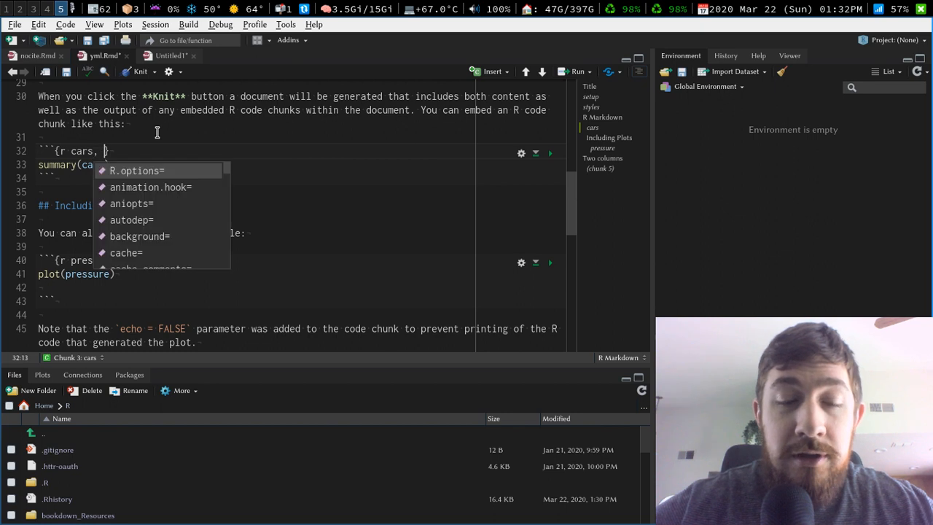
{"action": "key", "text": "Escape"}
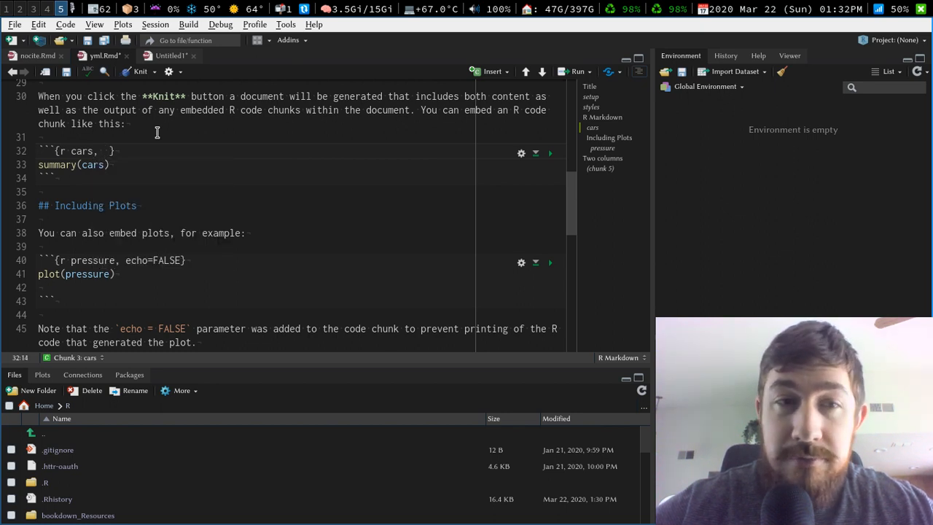
- Start a new '##' subheading line below the '# R Markdown' heading
{"action": "scroll", "scroll_direction": "down", "scroll_amount": 3}
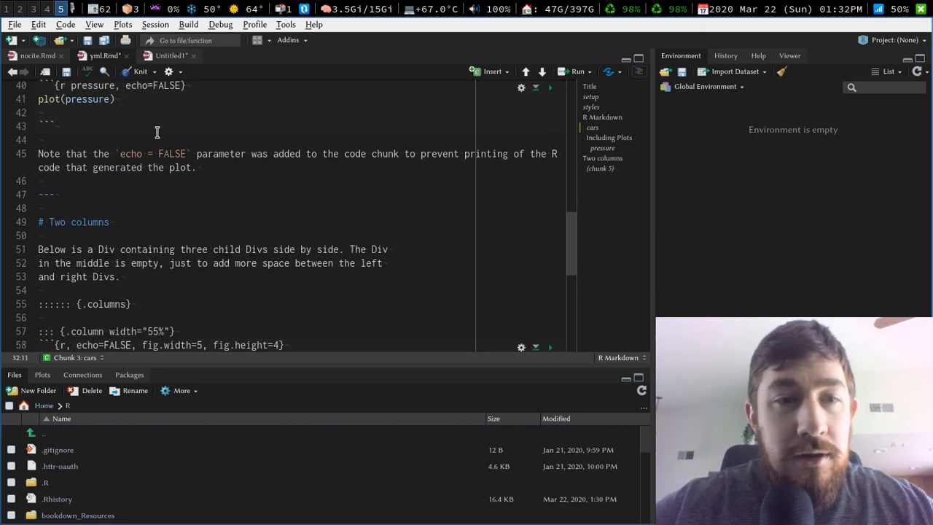
{"action": "scroll", "scroll_direction": "down", "scroll_amount": 3}
{"action": "type", "text": "##"}
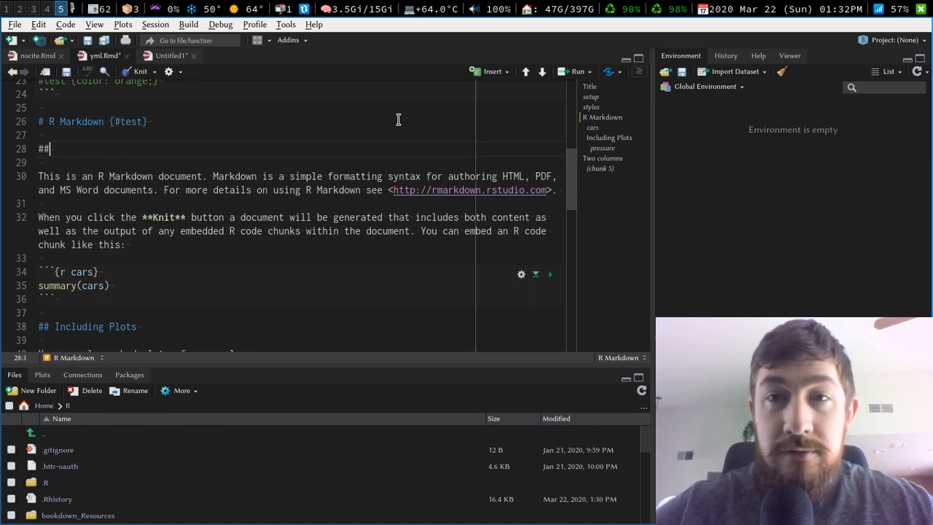
- Add a '## sub heading' level-two heading and check it nests in the outline
{"action": "type", "text": "sy"}
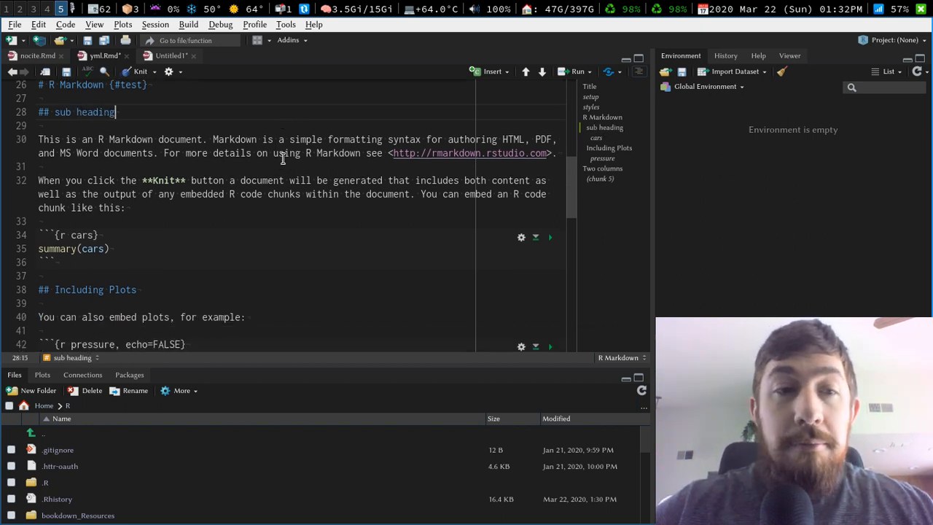
{"action": "scroll", "scroll_direction": "down", "scroll_amount": 3}
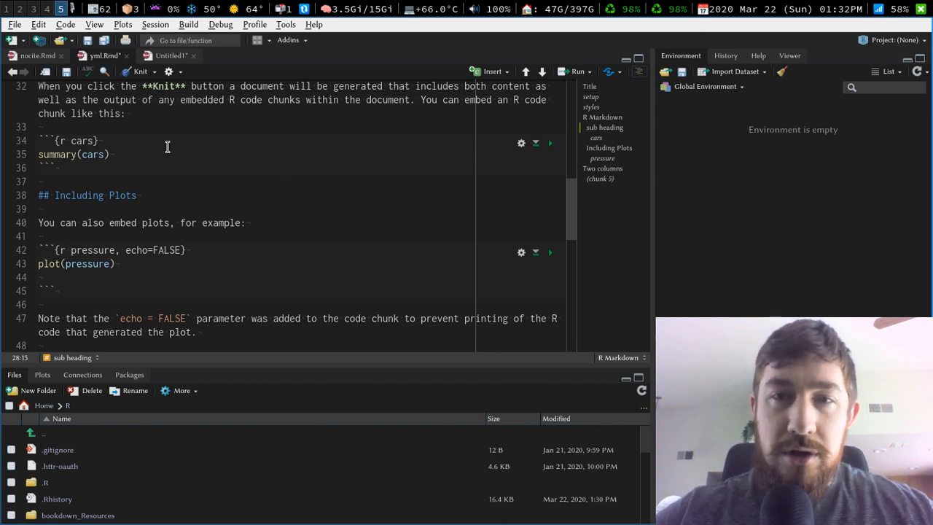
{"action": "mouse_move", "coordinate": [442, 144]}
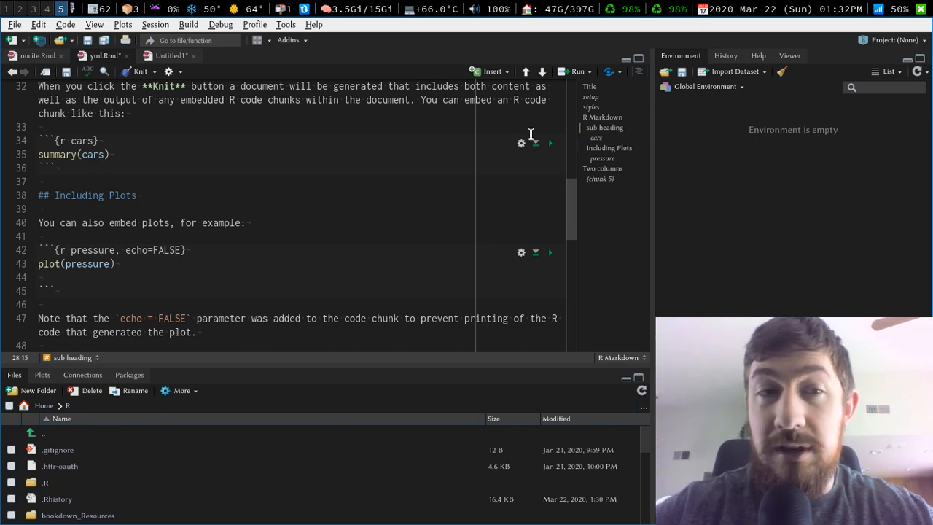
{"action": "scroll", "scroll_direction": "down", "scroll_amount": 3}
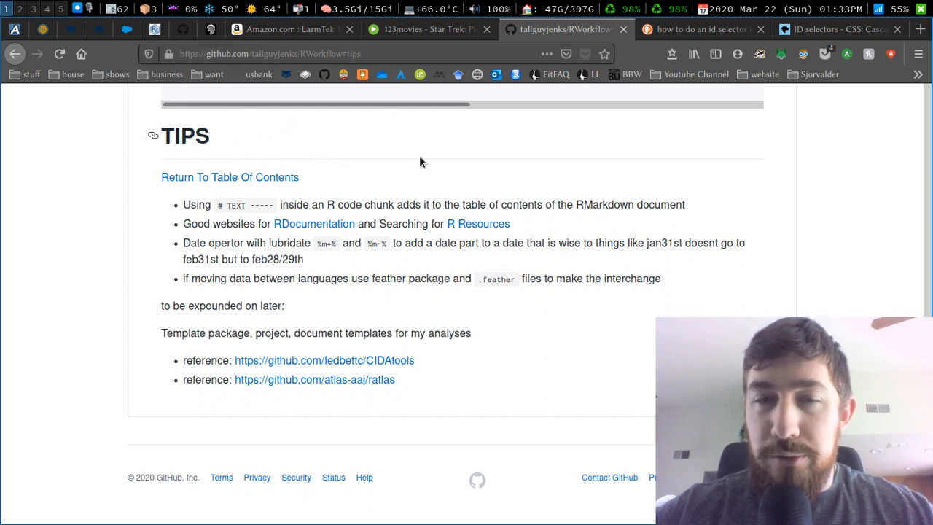
{"action": "mouse_move", "coordinate": [251, 207]}
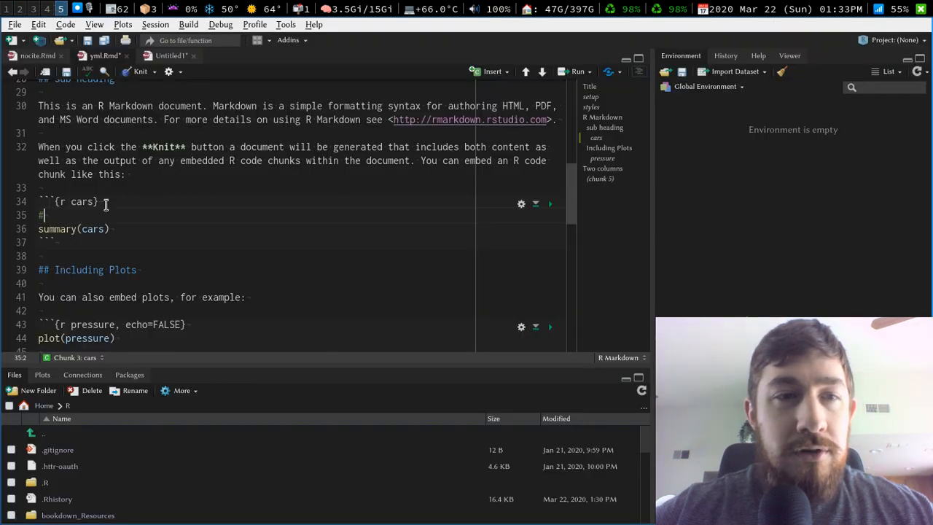
- Write '# Summary -----' inside the cars chunk so Summary shows in the outline
{"action": "type", "text": "Summary"}
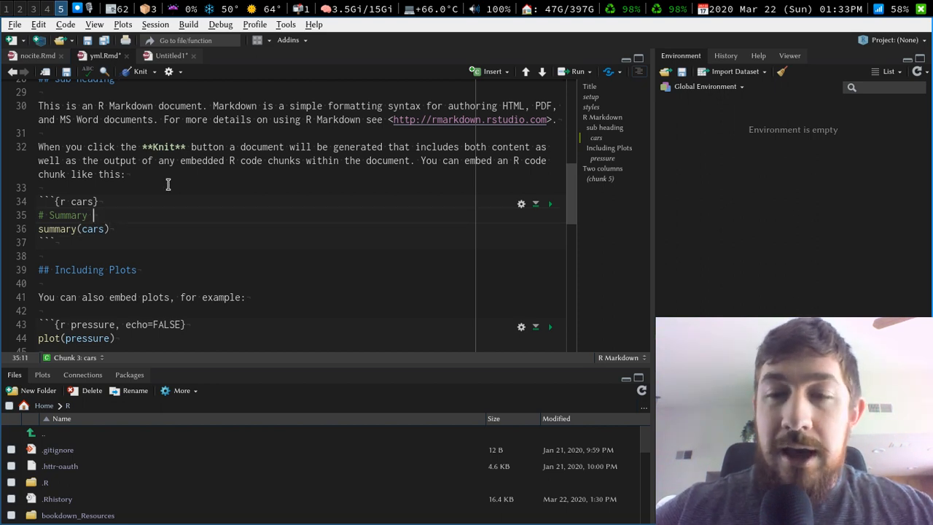
{"action": "type", "text": "-----"}
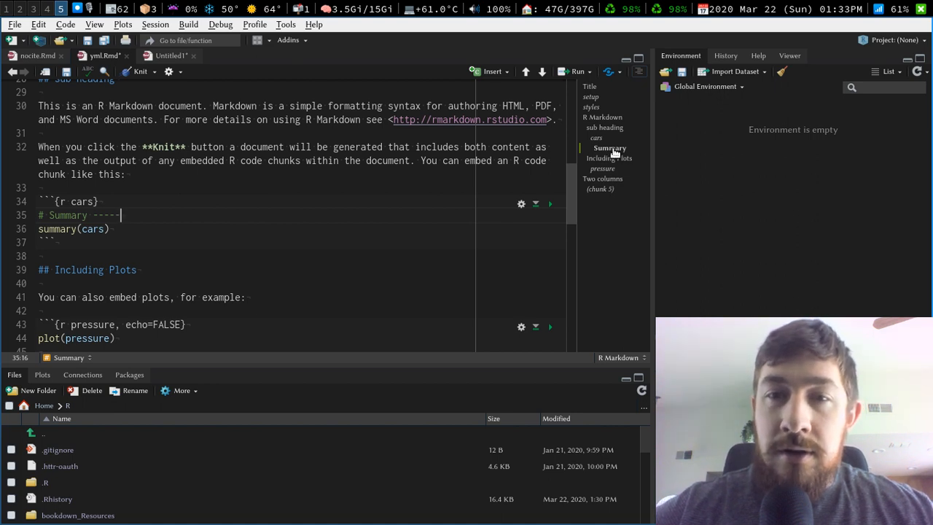
{"action": "scroll", "scroll_direction": "down", "scroll_amount": 3}
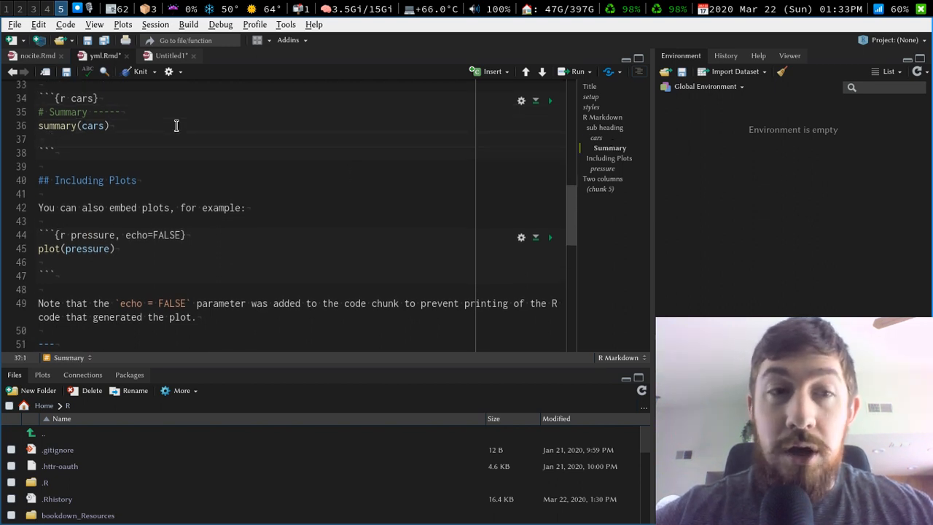
- Add a '# Subset -----' section and begin piping cars with %>%
{"action": "type", "text": "#"}
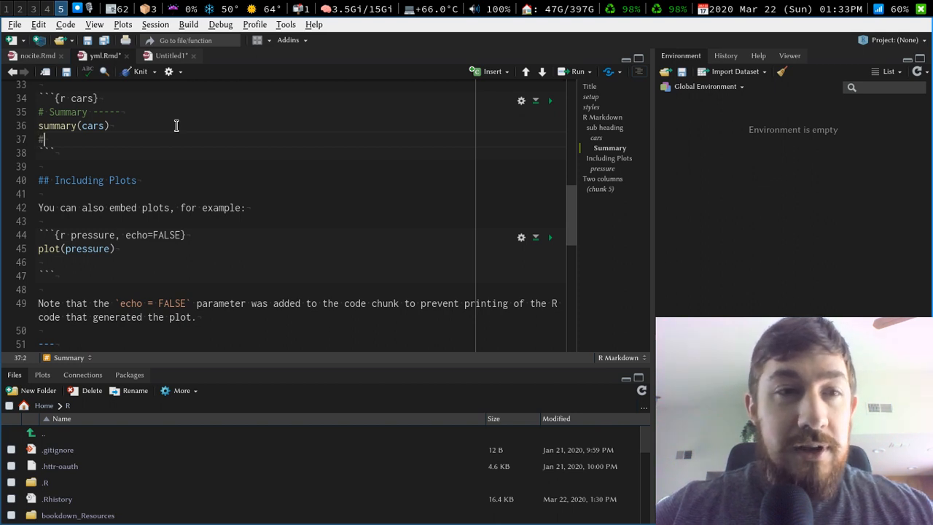
{"action": "type", "text": "Subset -----"}
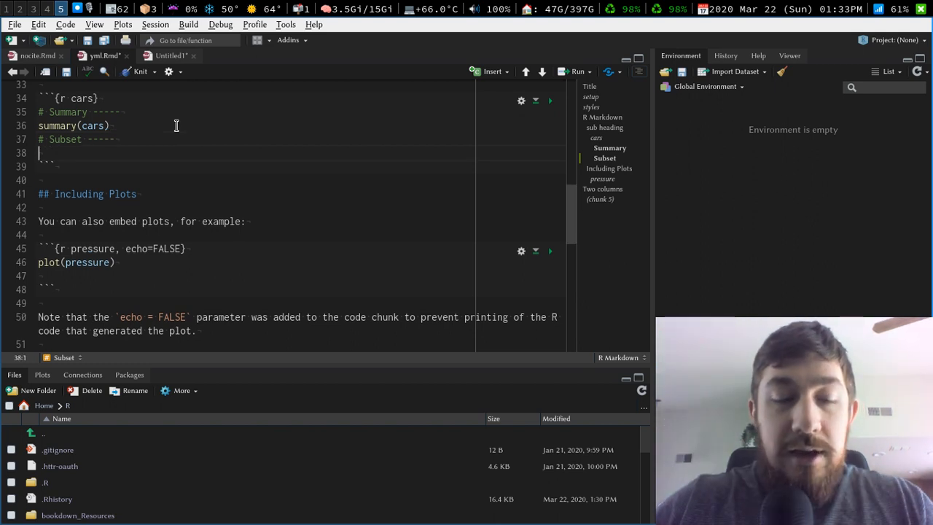
{"action": "type", "text": "cars"}
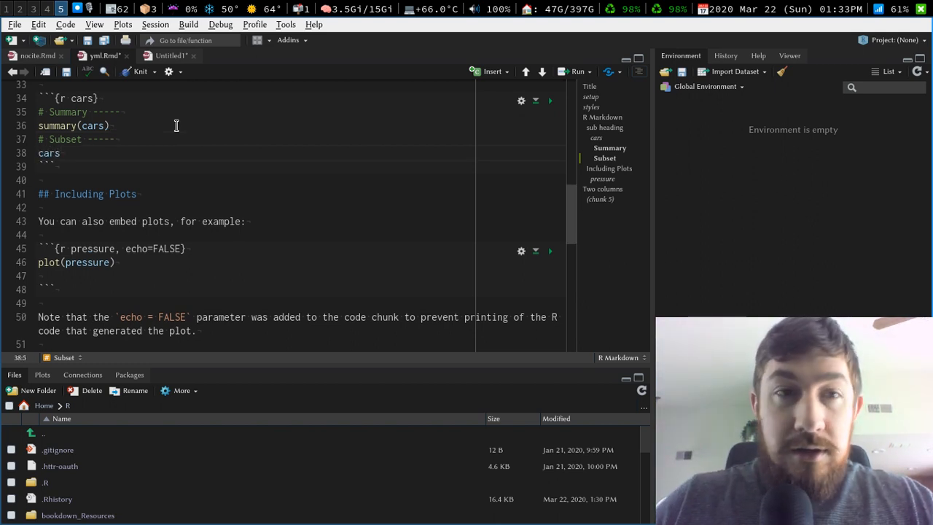
{"action": "type", "text": "%>%"}
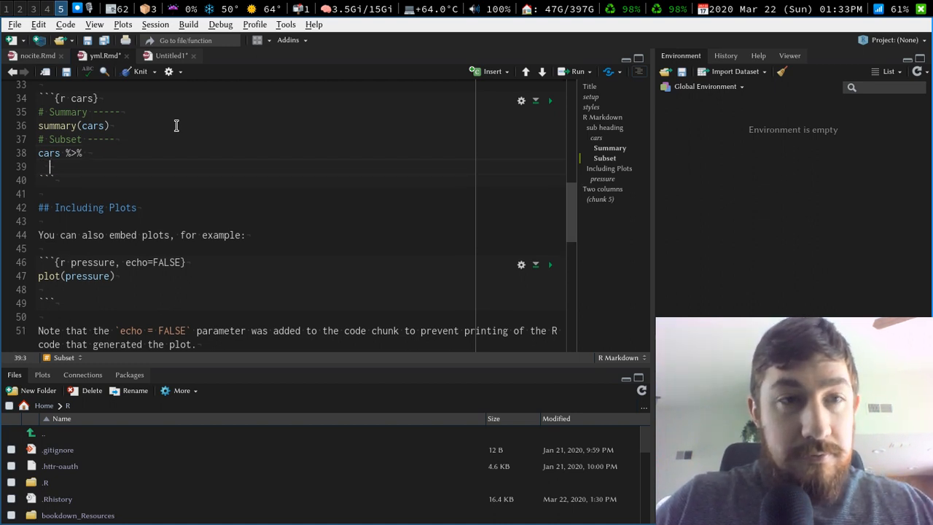
- Finish with an empty dplyr::filter() call and run the chunk to show speed and dist
{"action": "type", "text": "dplyr::filter()"}
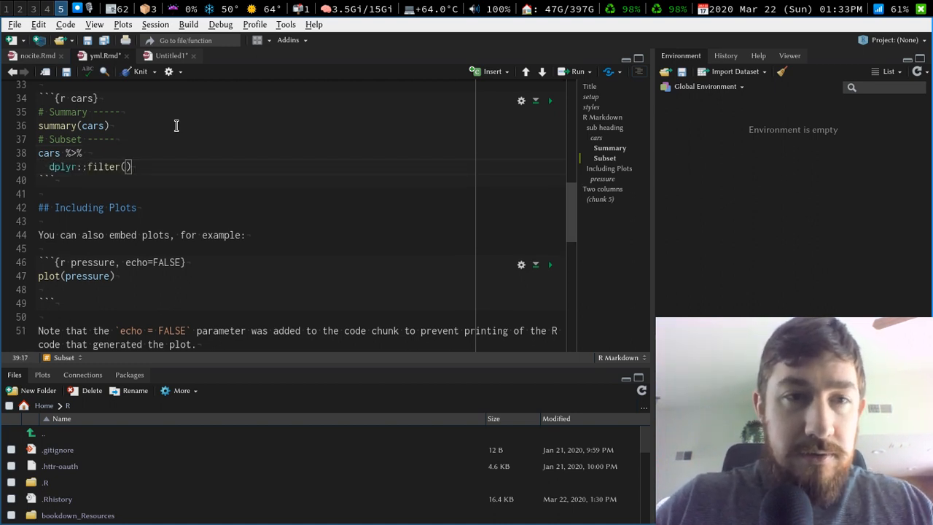
{"action": "type", "text": "mph"}
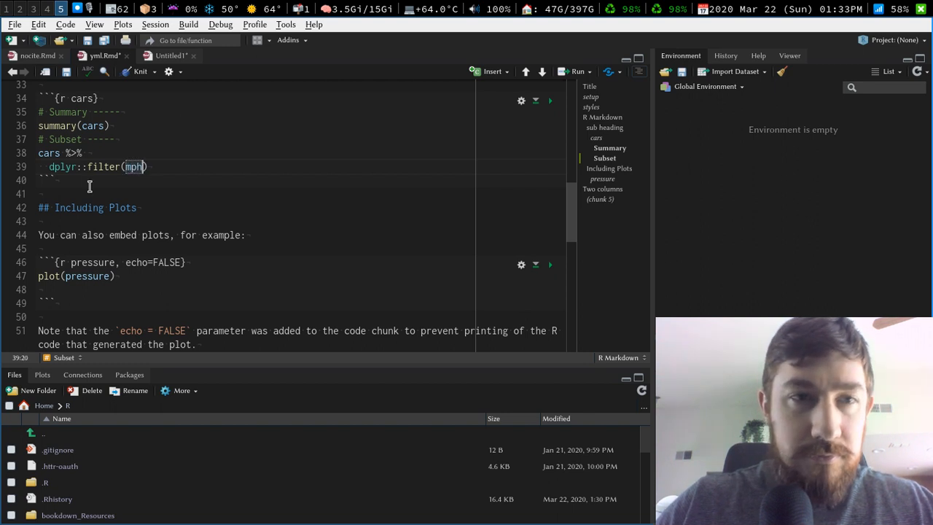
{"action": "key", "text": "BackSpace"}
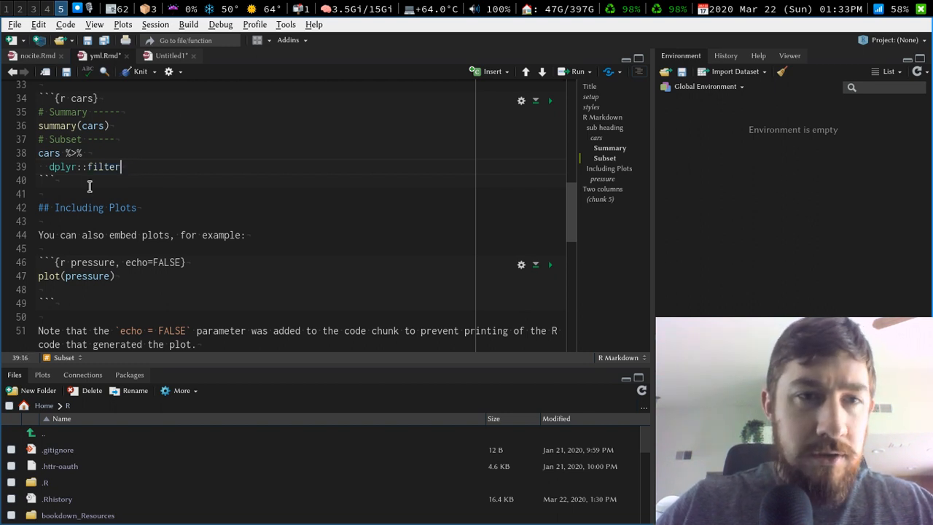
{"action": "type", "text": "()"}
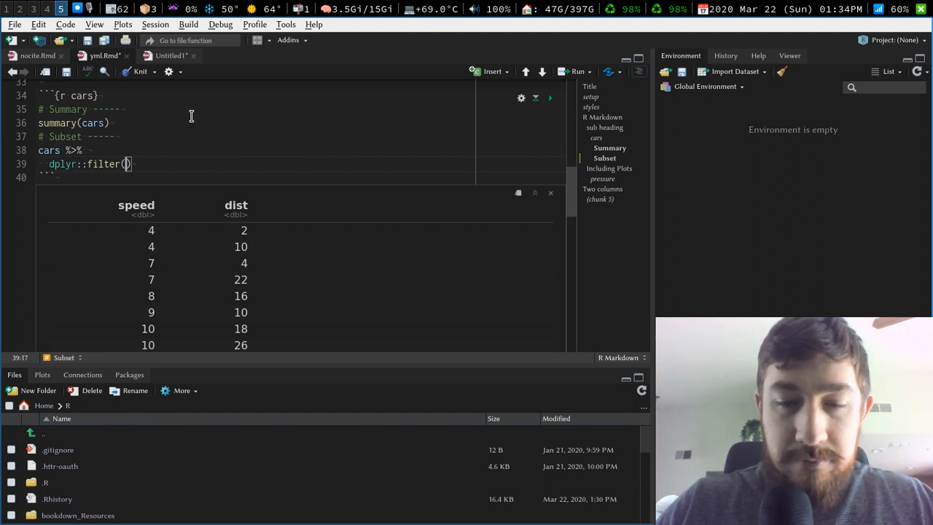
- Filter speed > 8 and dist > 15 into data, then add a '# Plot -----' section
{"action": "type", "text": "speed >"}
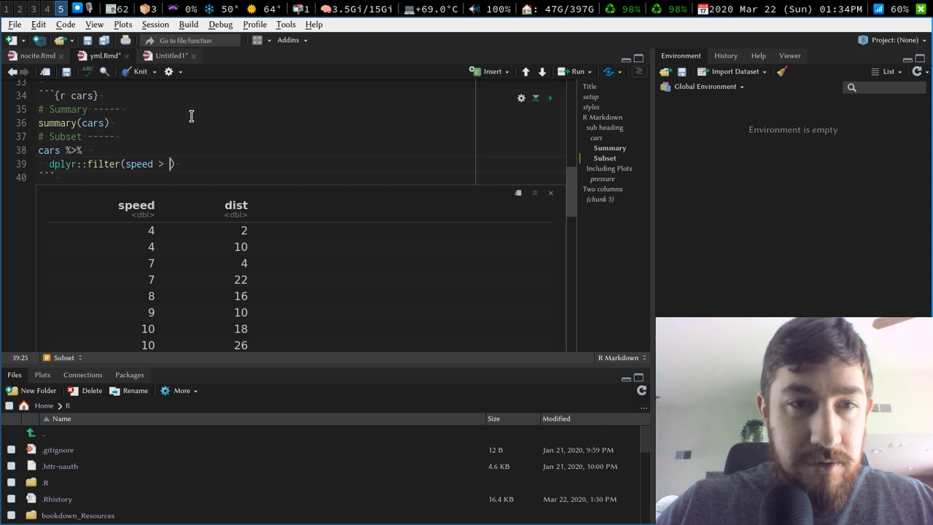
{"action": "type", "text": "8"}
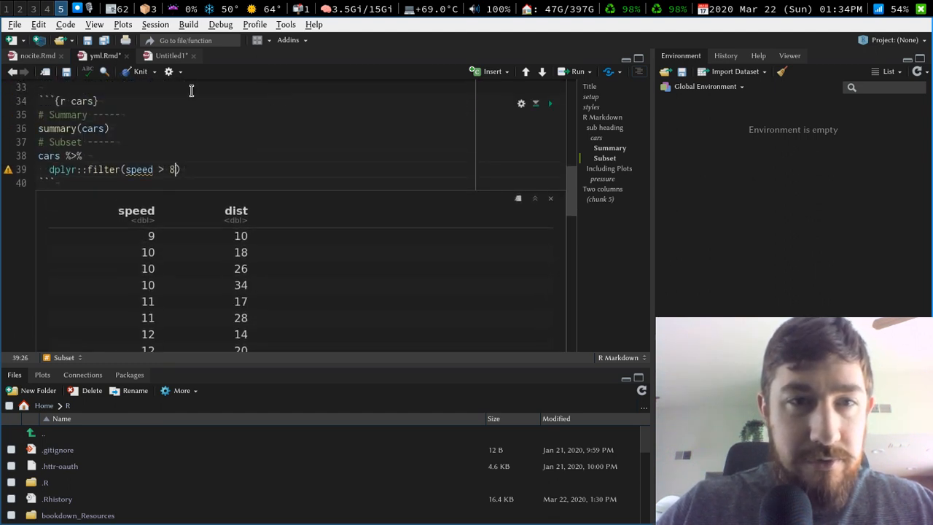
{"action": "type", "text": ", disy"}
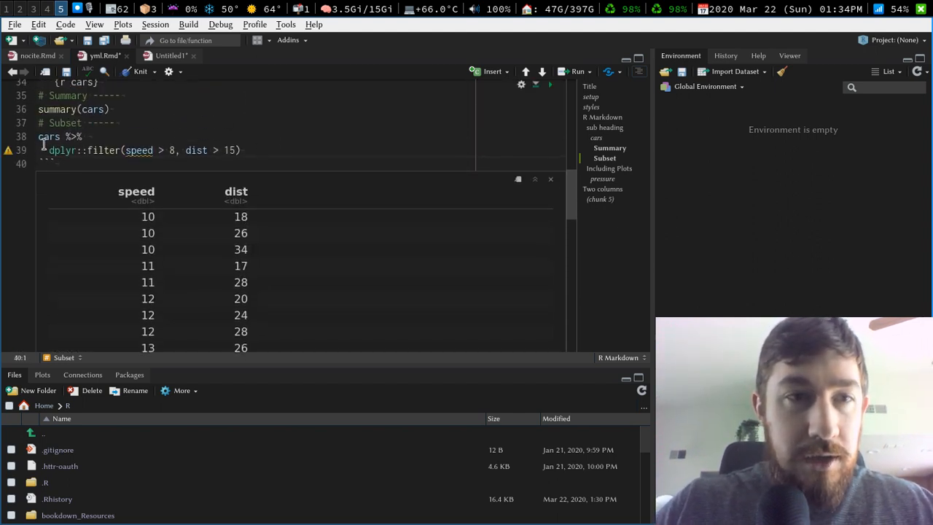
{"action": "type", "text": "data <-"}
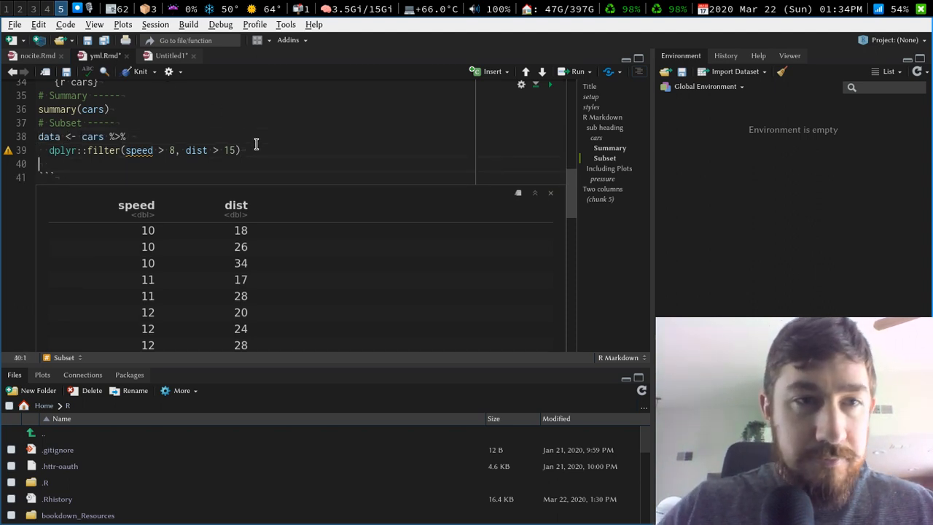
{"action": "type", "text": "# Plot -----"}
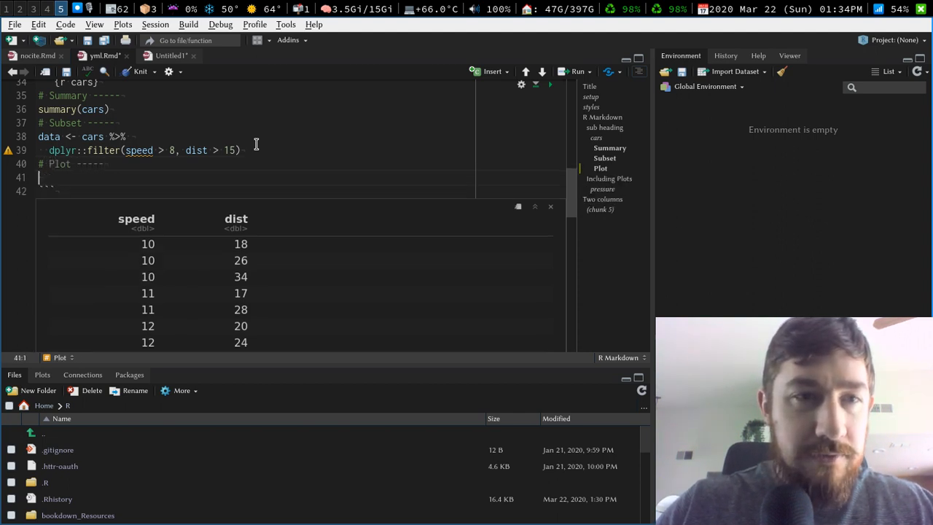
- Add plot(data) under the Plot section and run the chunk, creating data with 43 observations
{"action": "type", "text": "plot(data"}
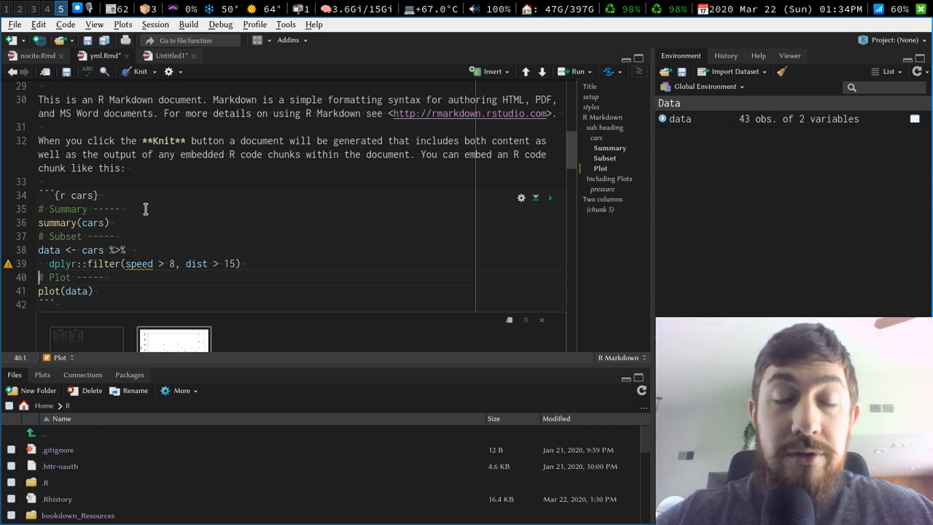
{"action": "mouse_move", "coordinate": [220, 225]}
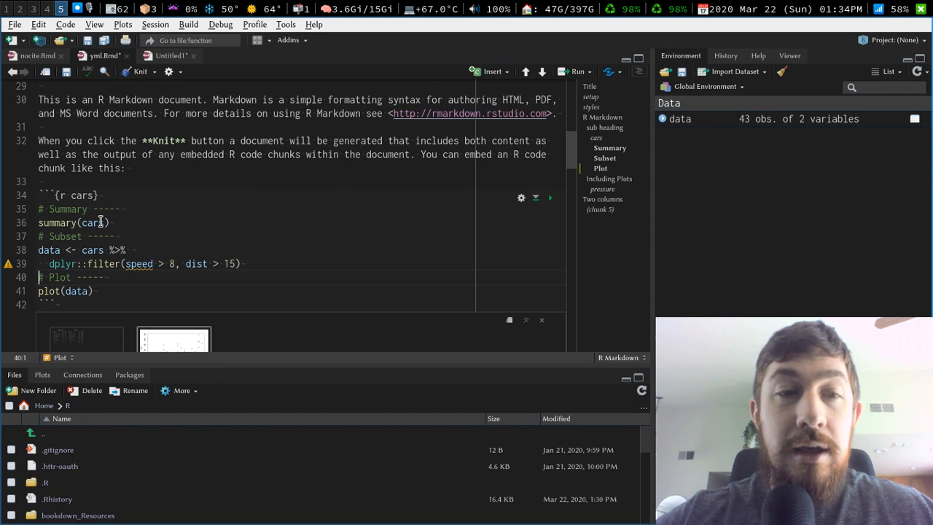
{"action": "left_click", "coordinate": [65, 210]}
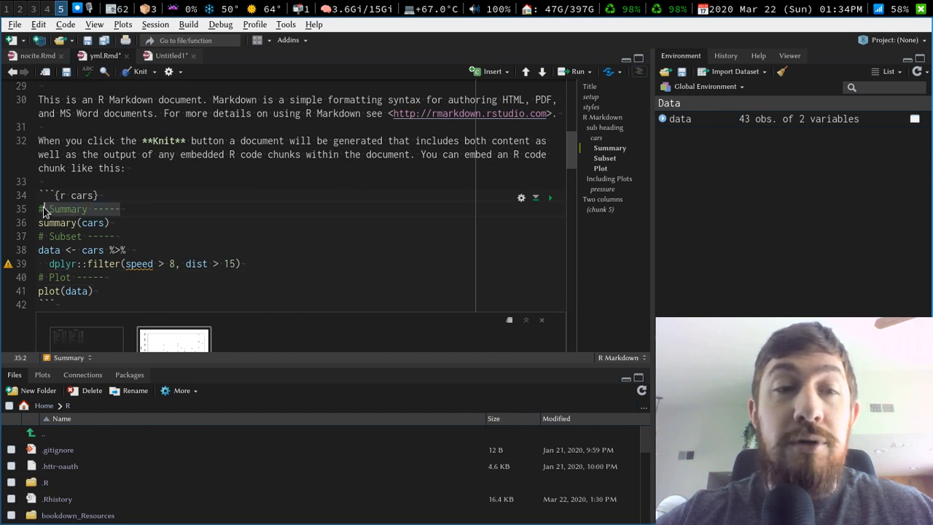
{"action": "mouse_move", "coordinate": [629, 157]}
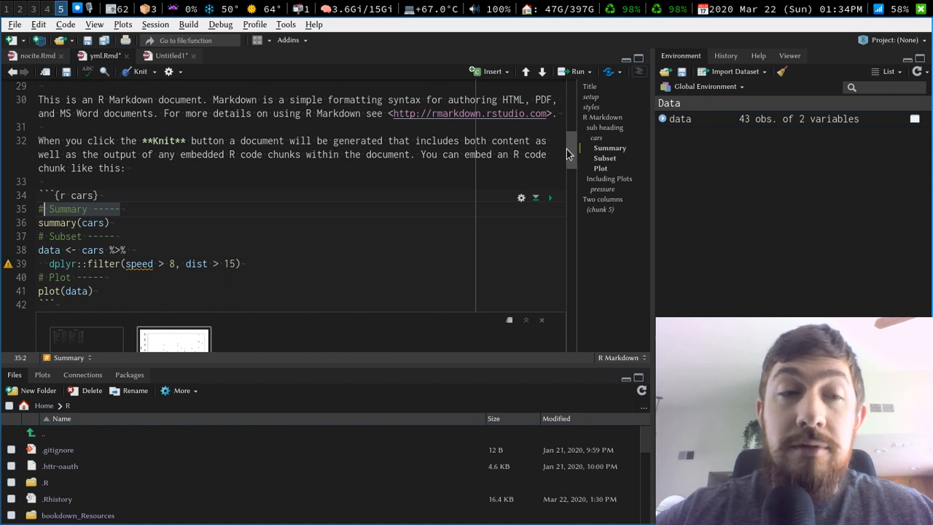
{"action": "mouse_move", "coordinate": [415, 175]}
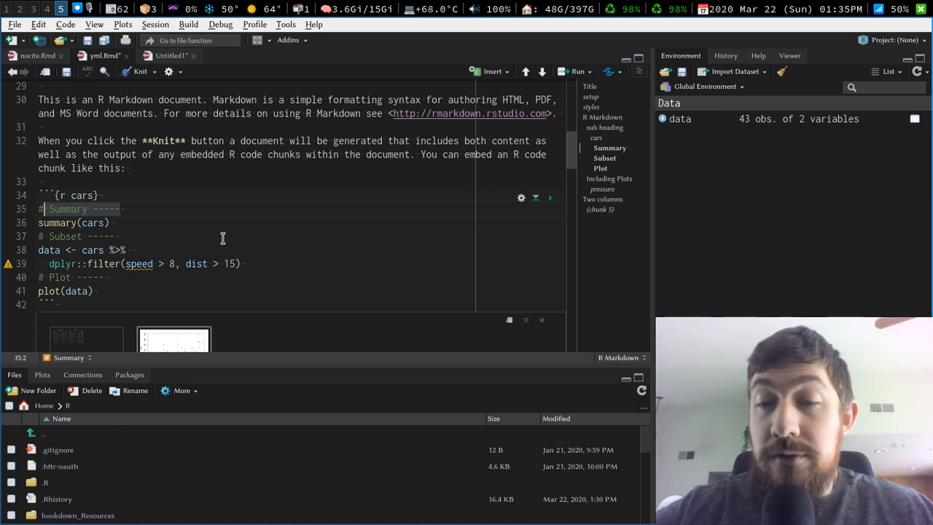
{"action": "mouse_move", "coordinate": [179, 241]}
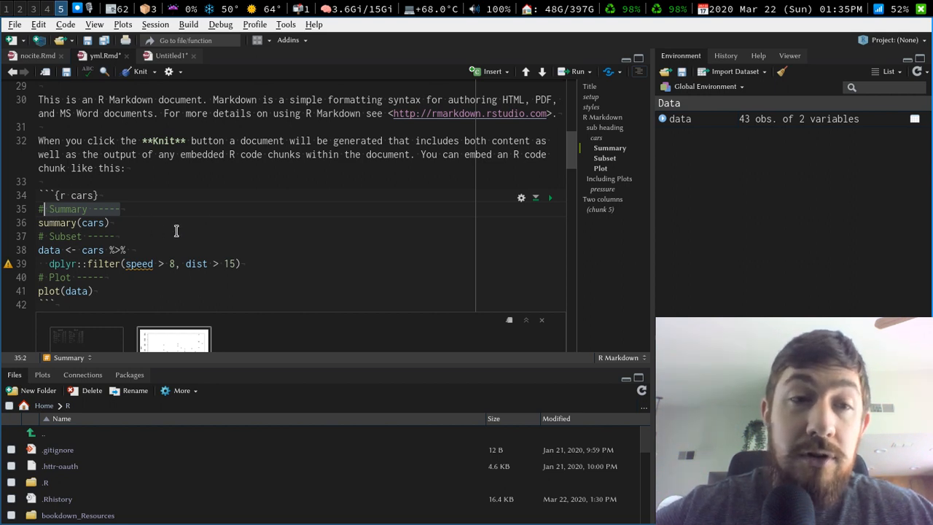
{"action": "mouse_move", "coordinate": [196, 207]}
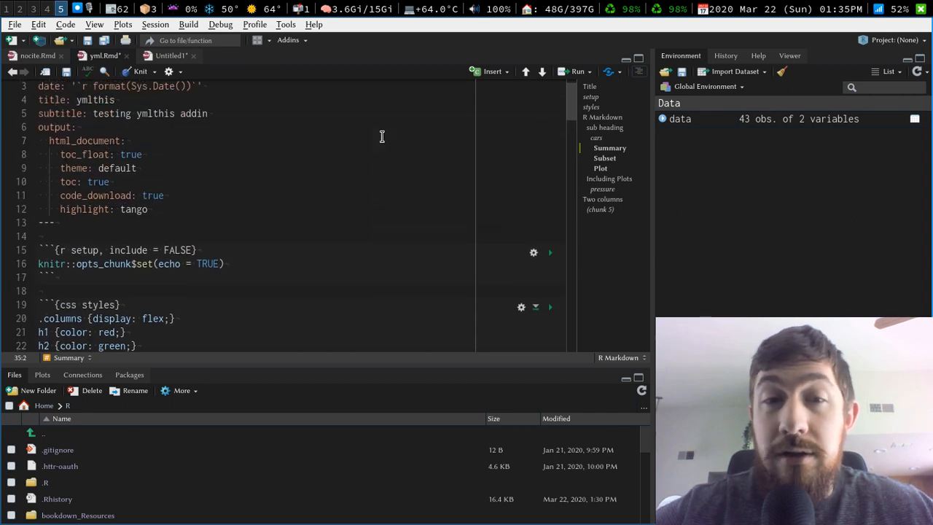
- Rename the section comment to '# Summary heading -----' so the outline shows the new name
{"action": "scroll", "scroll_direction": "down", "scroll_amount": 3}
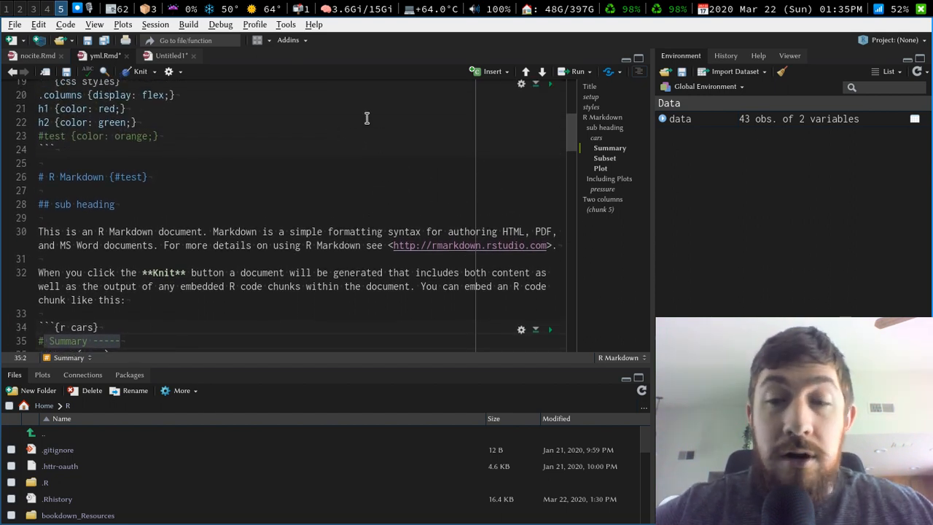
{"action": "mouse_move", "coordinate": [563, 147]}
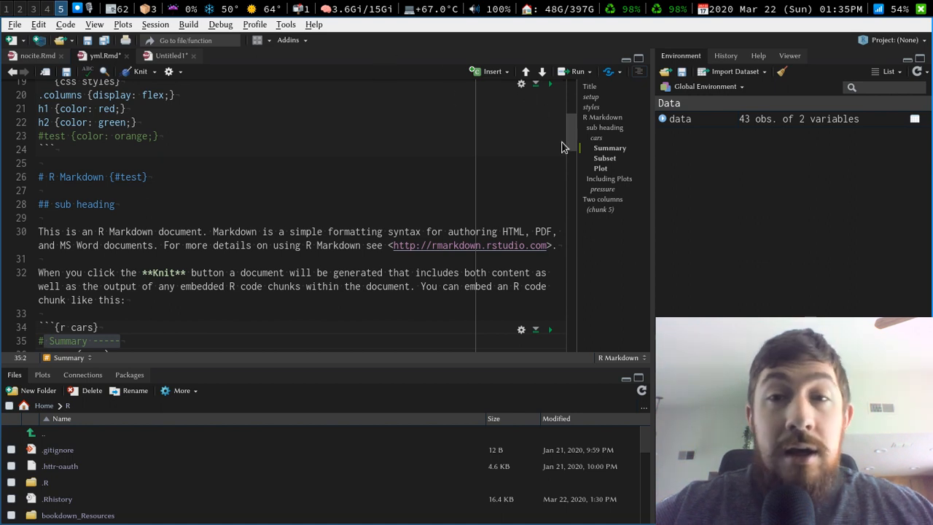
{"action": "mouse_move", "coordinate": [630, 167]}
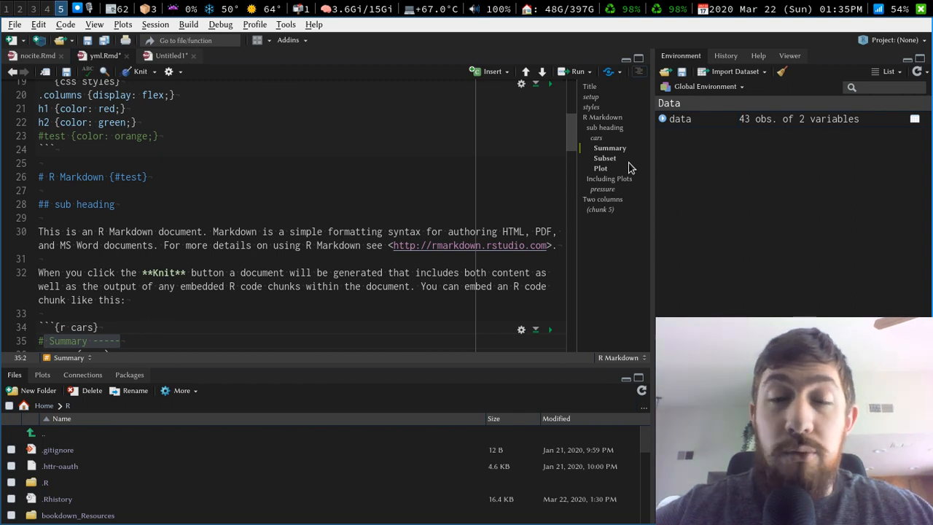
{"action": "mouse_move", "coordinate": [480, 172]}
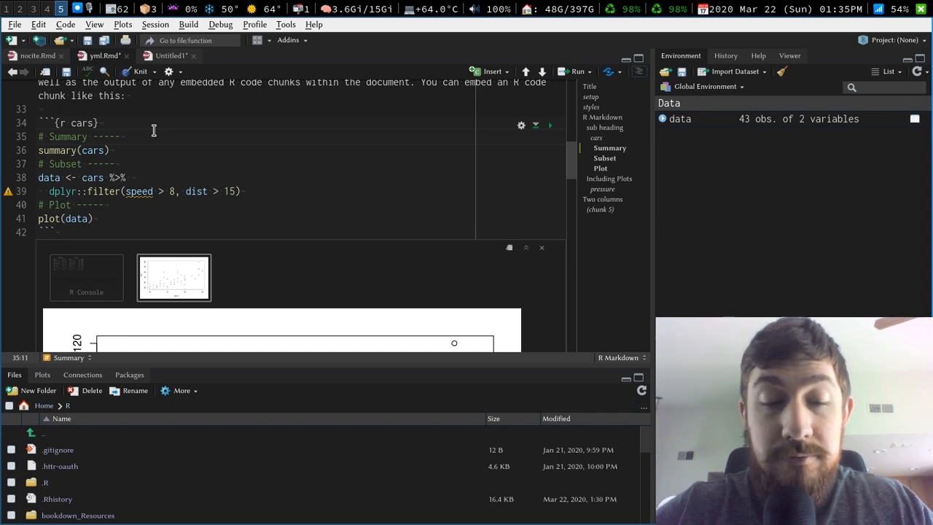
{"action": "type", "text": "heading"}
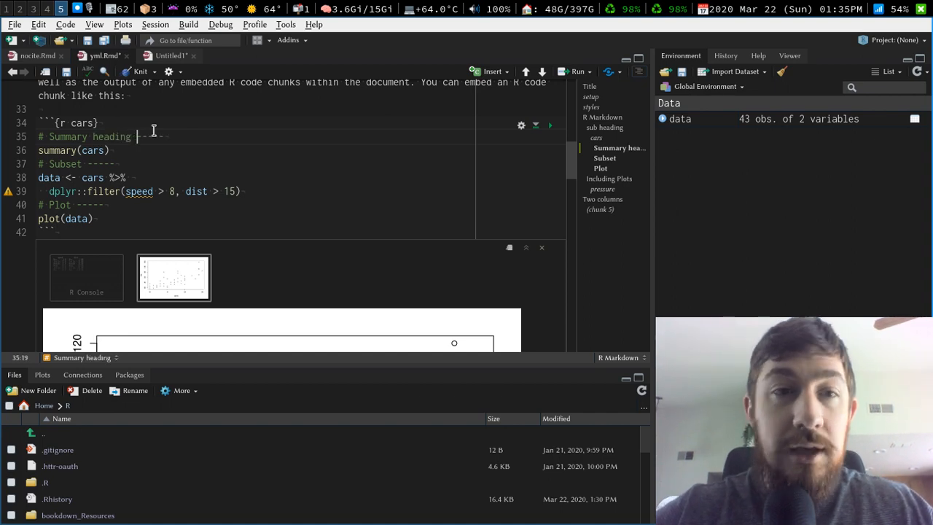